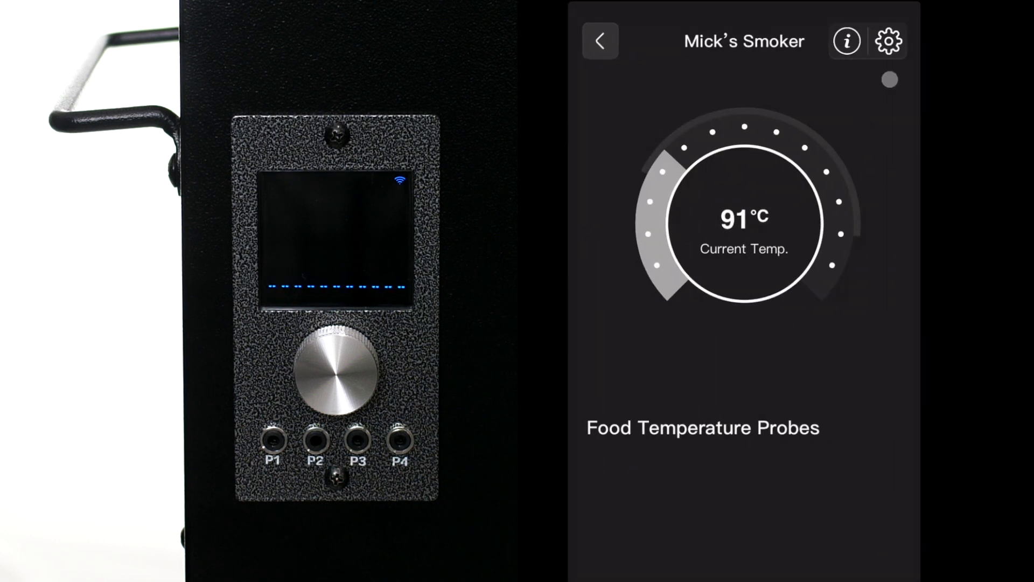
Step: Start the 700E-173 controller firmware install from the smoker's Settings and confirm the prompt
left_click(889, 41)
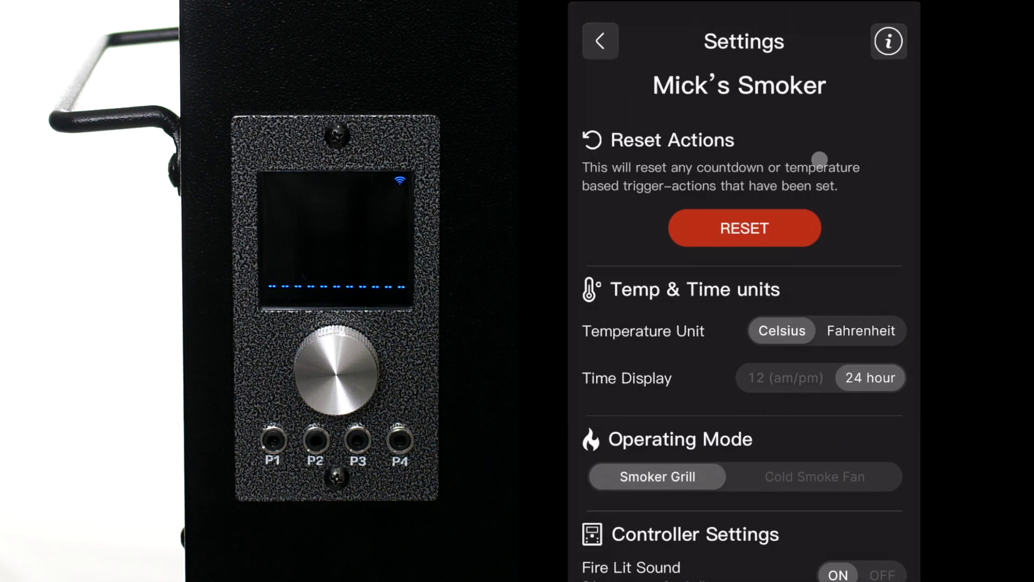
scroll("down", 3)
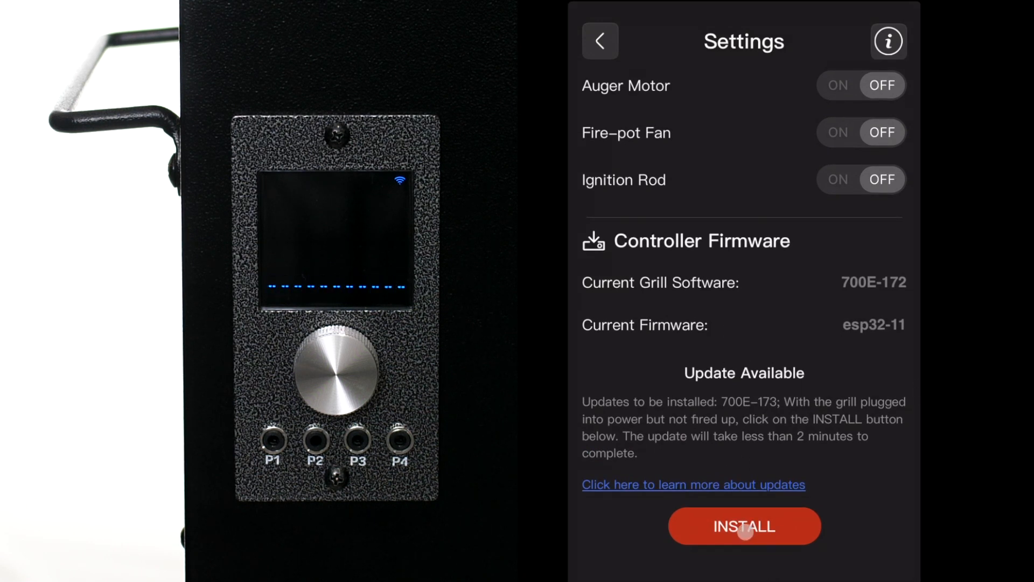
left_click(743, 526)
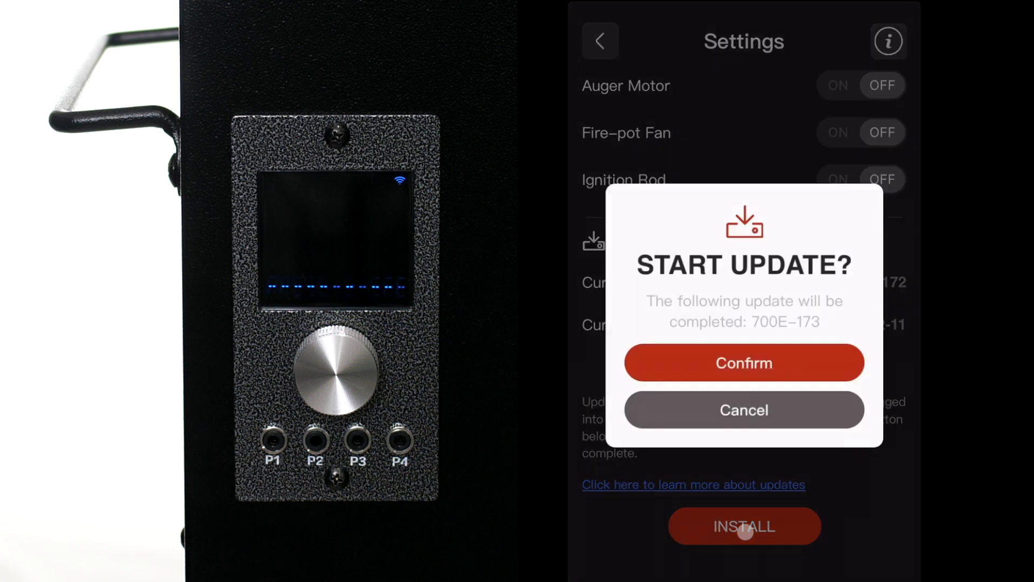
left_click(743, 363)
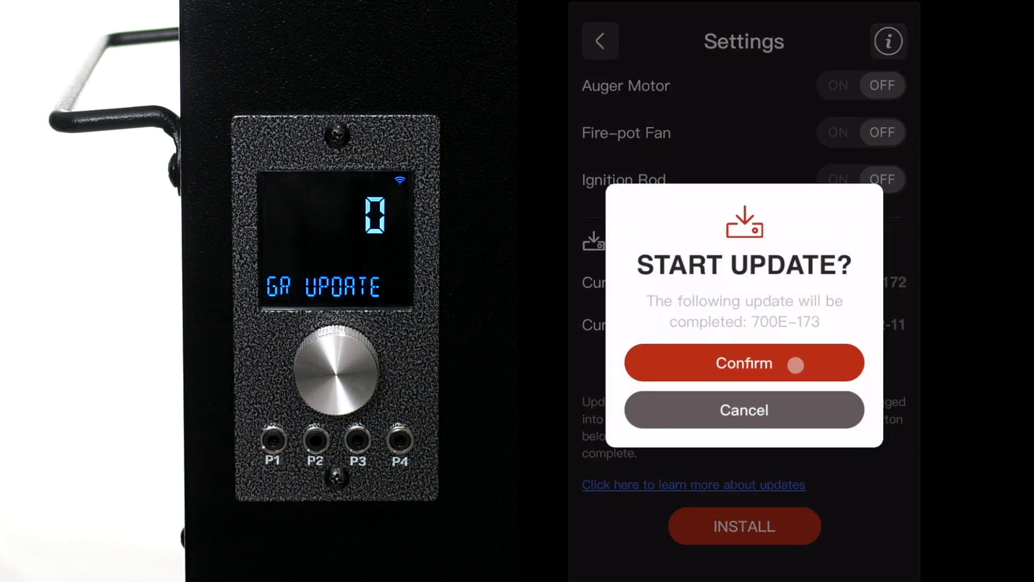
Step: Let the update finish, dismiss the progress window and reconnect Mick's Smoker from the Home list
left_click(743, 363)
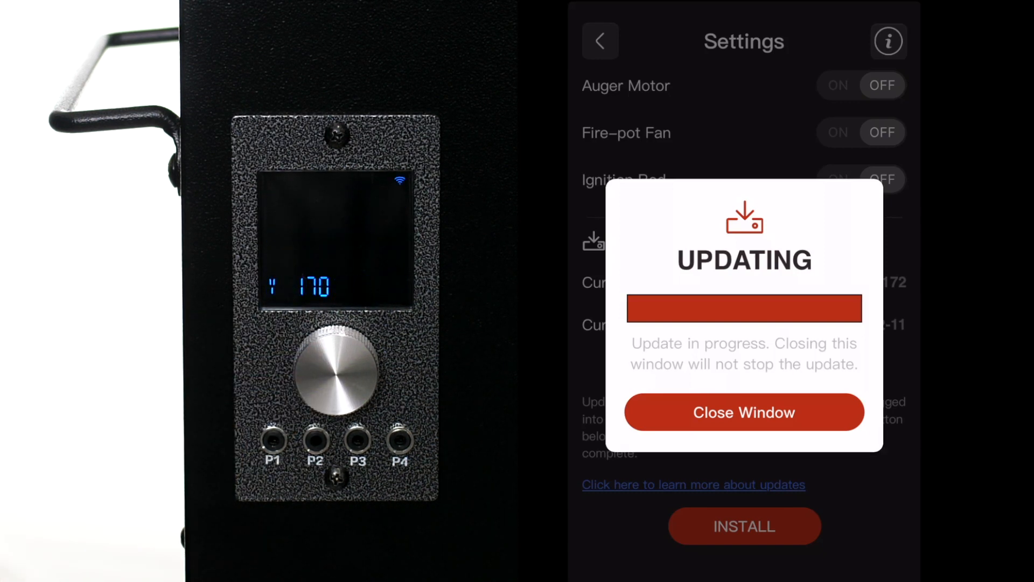
left_click(744, 411)
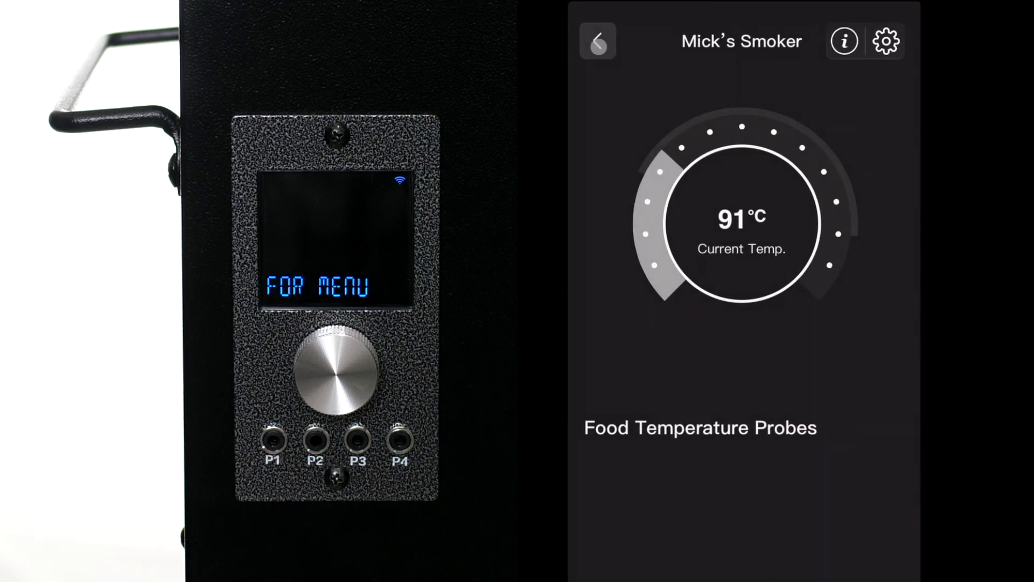
left_click(597, 40)
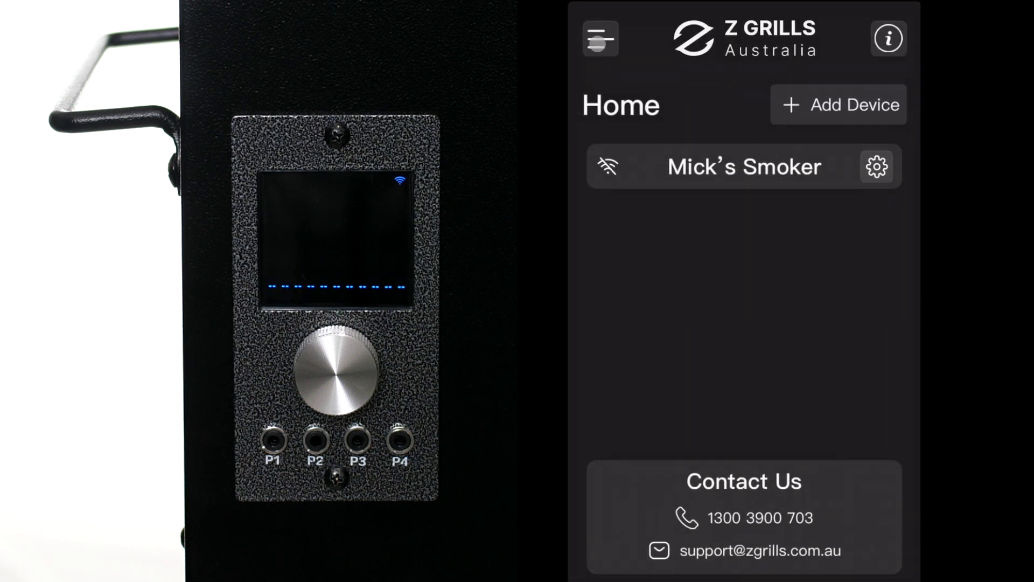
left_click(742, 166)
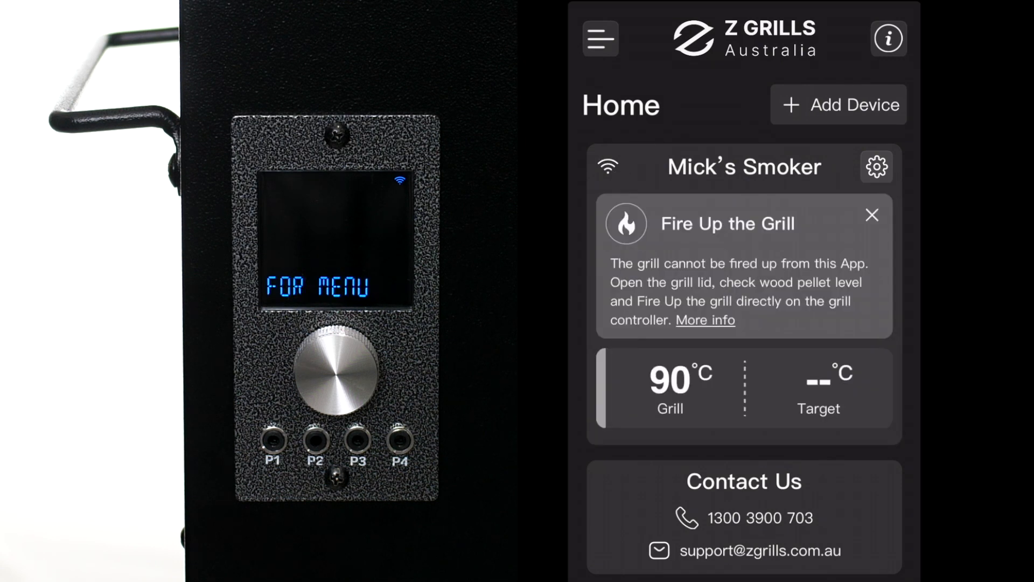